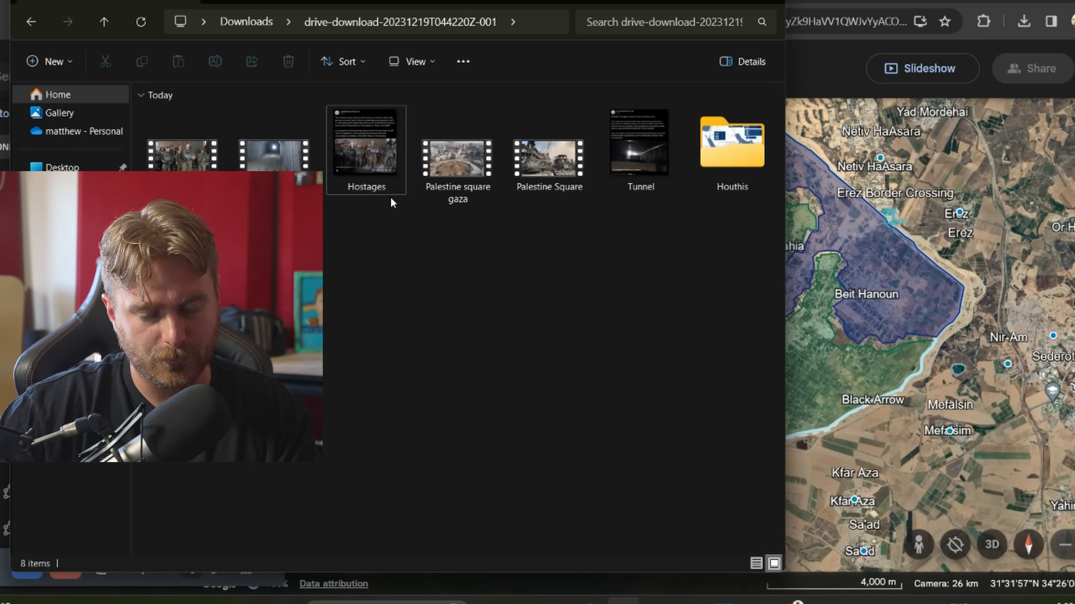
mouse_move(519, 207)
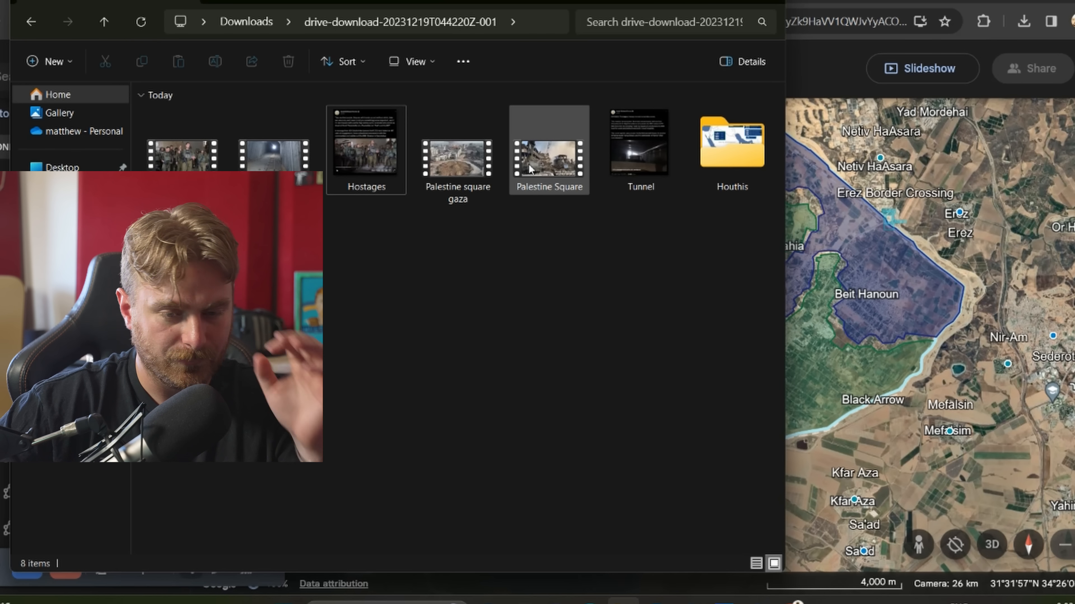
Play the Palestine Square clip for a few seconds, pause it, and return to the Gaza map.
double_click(549, 143)
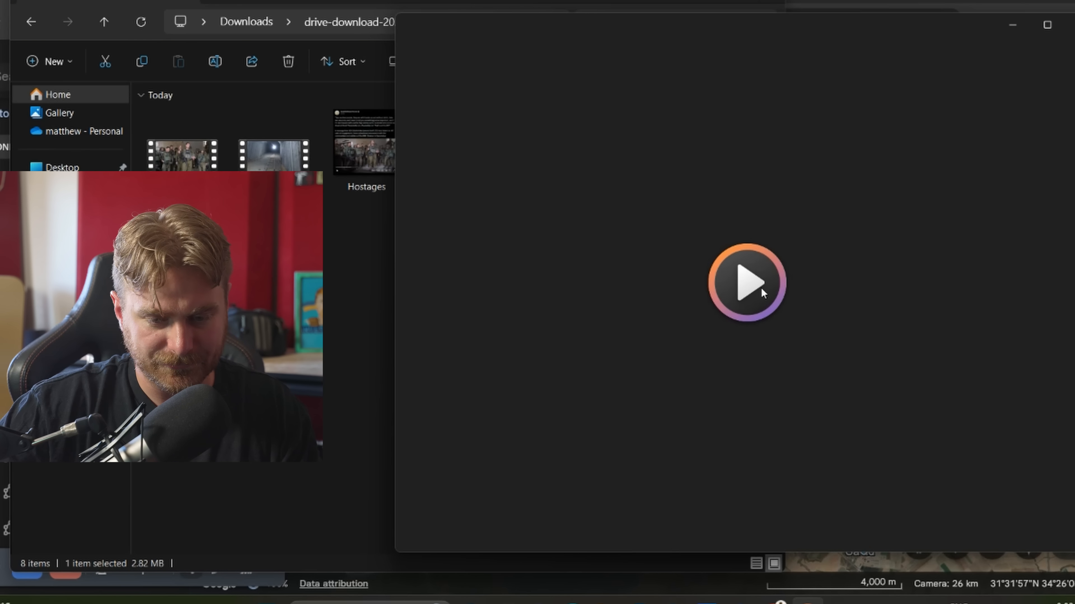
left_click(746, 281)
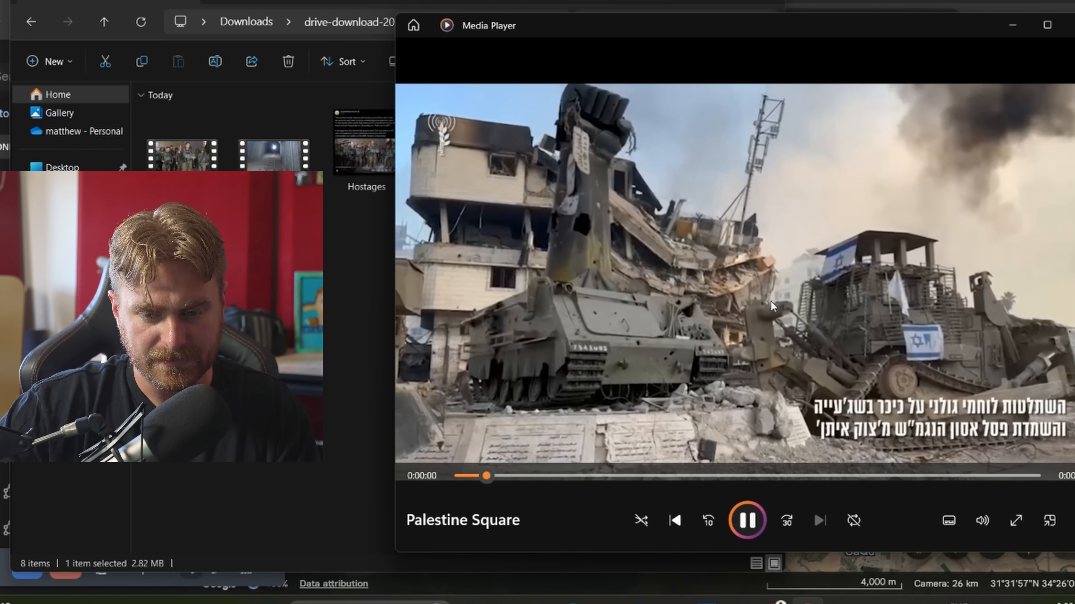
left_click(980, 521)
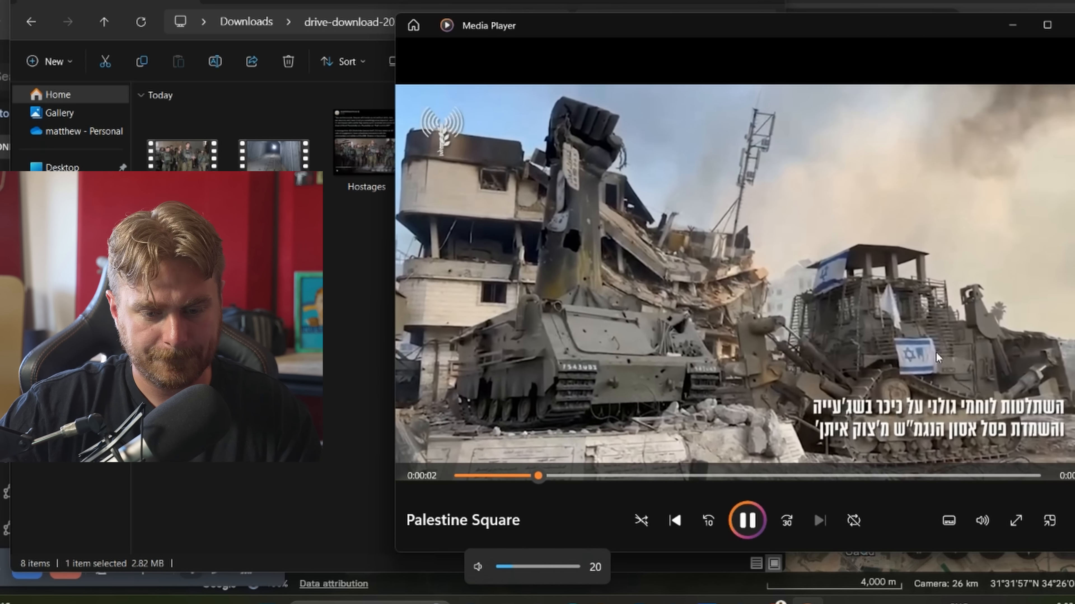
left_click(746, 521)
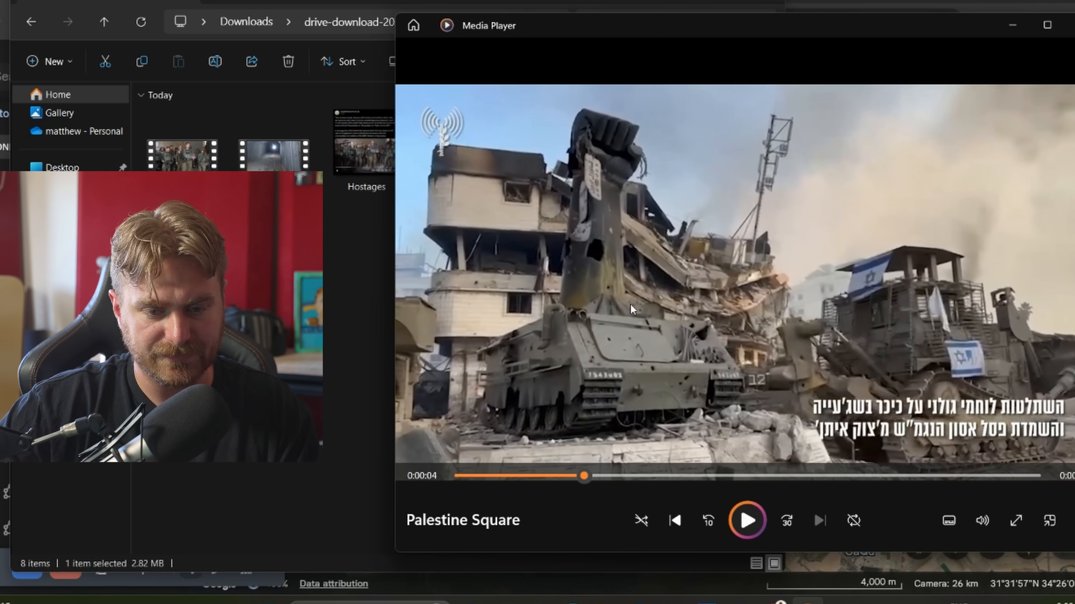
mouse_move(611, 213)
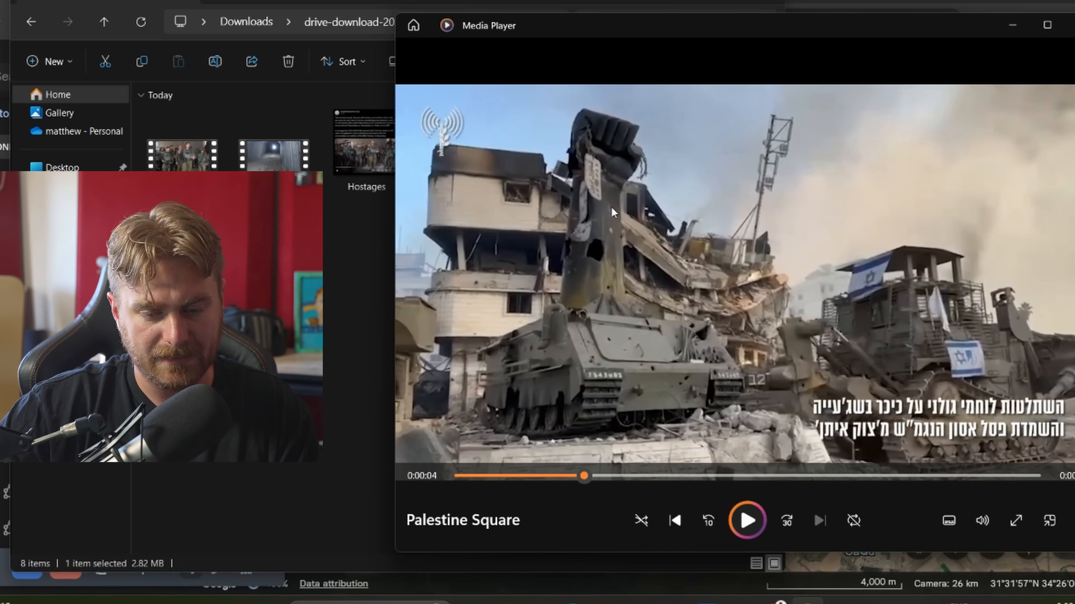
left_click(746, 520)
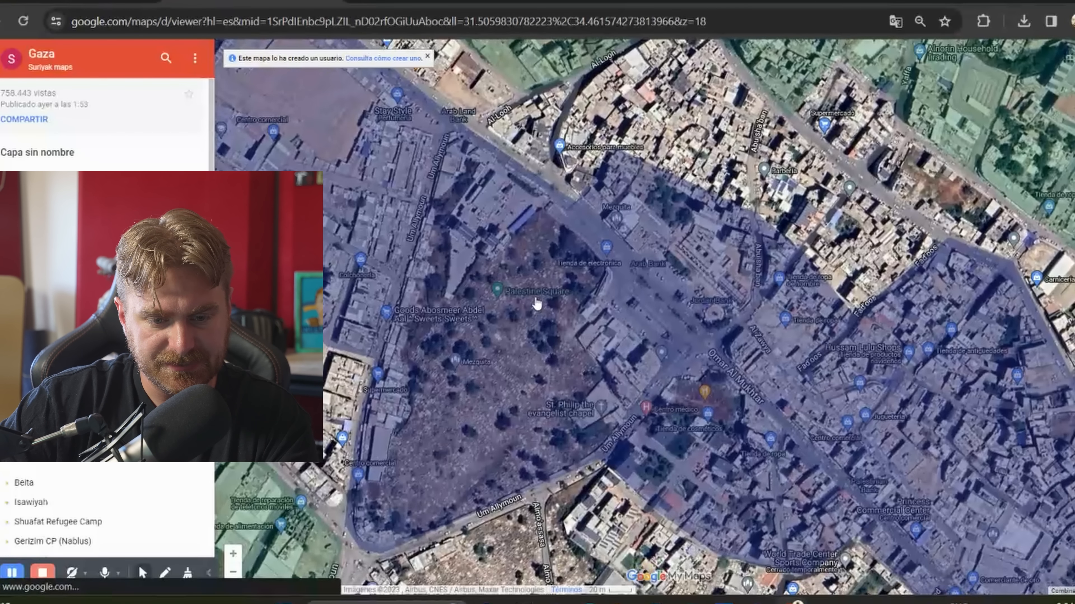
Pan and zoom the Gaza My Maps view north from the park onto the circular Palestine Square roundabout.
left_click_drag(535, 302, 682, 336)
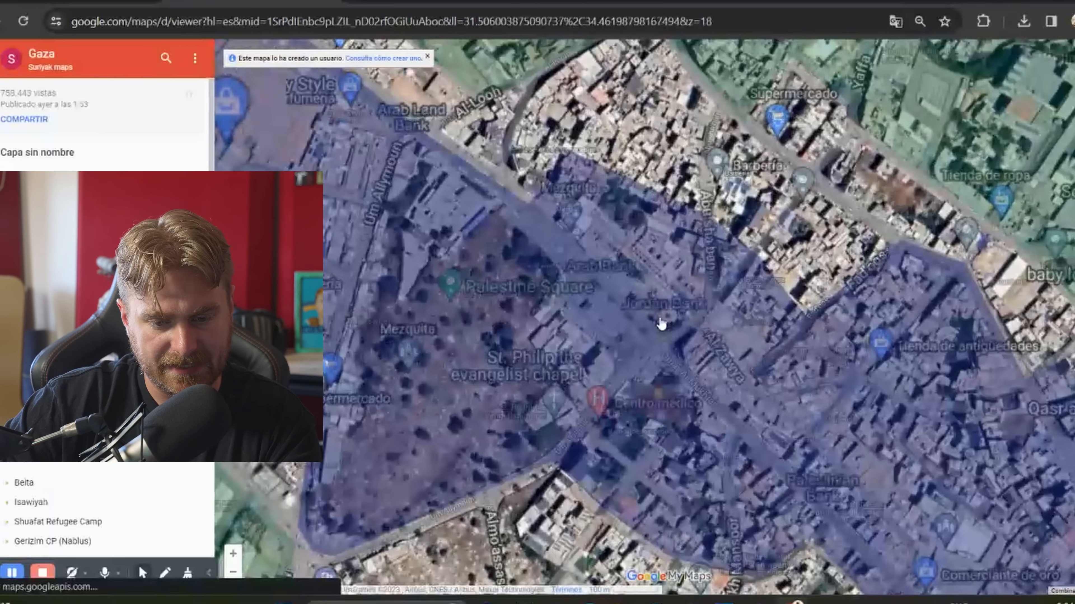
scroll("up", 3)
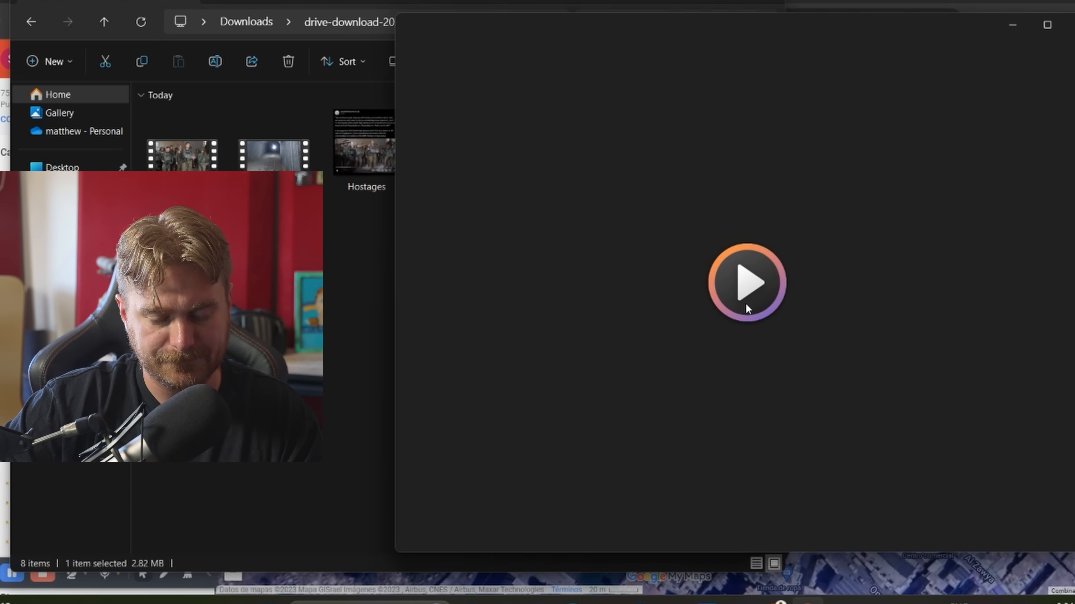
left_click(746, 283)
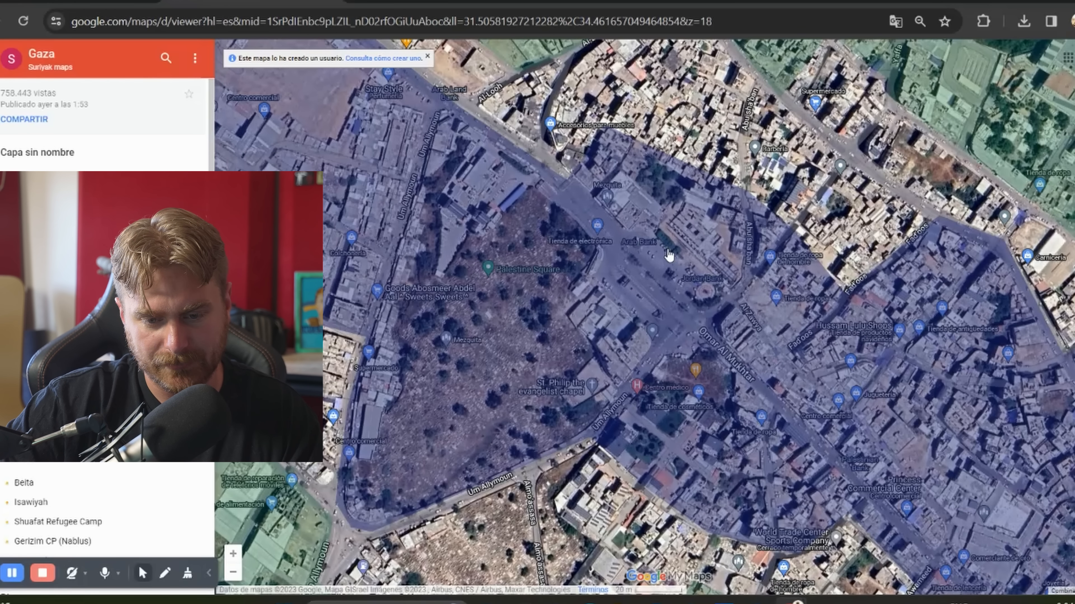
mouse_move(699, 307)
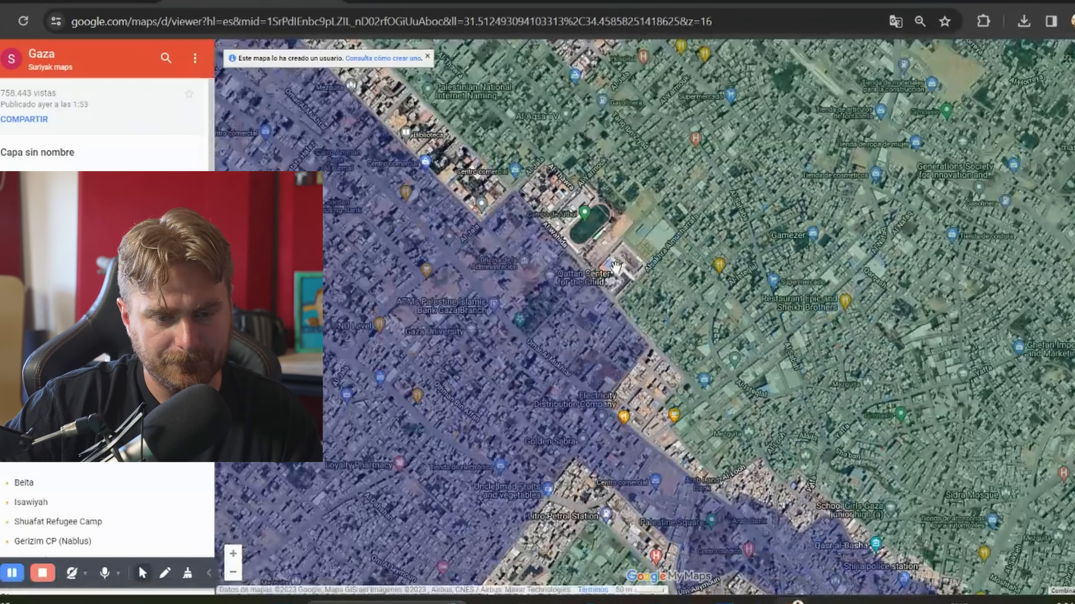
left_click_drag(631, 267, 593, 314)
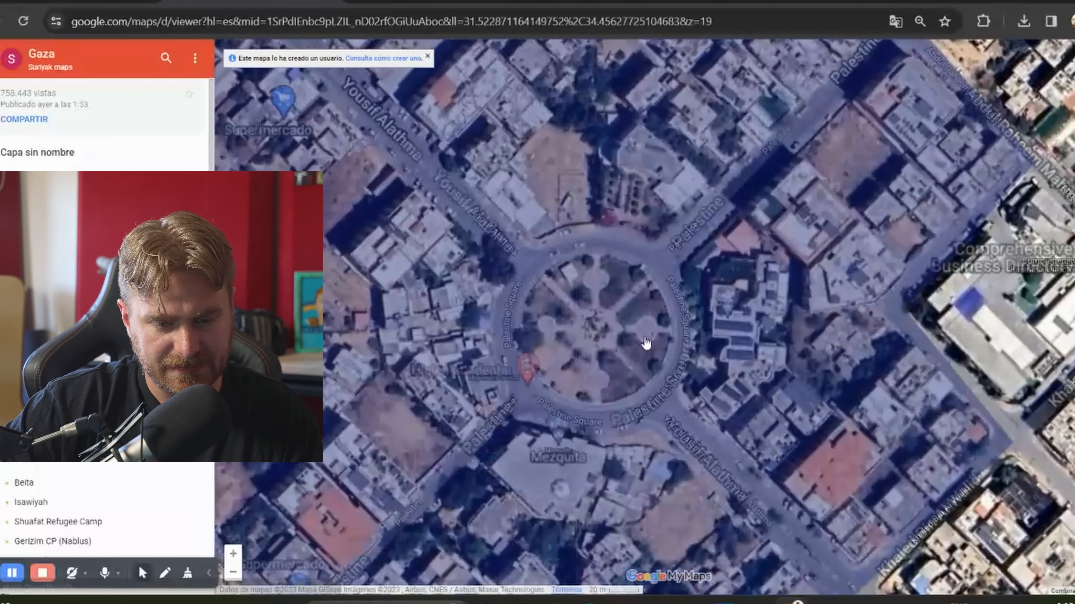
left_click_drag(644, 342, 524, 284)
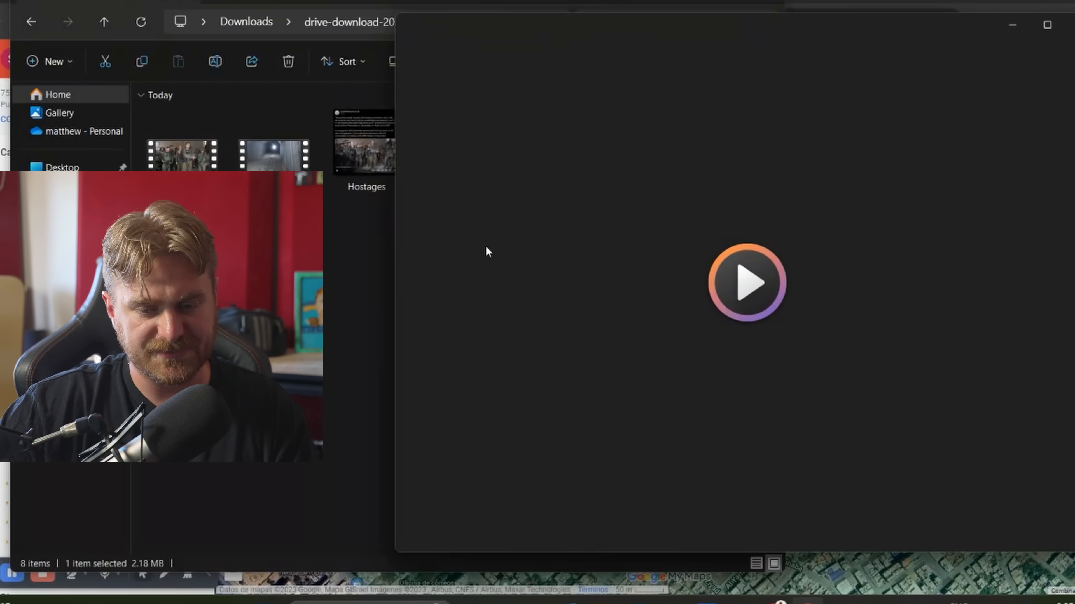
Close the opening video and select the Tunnel image in the tidied download folder.
left_click(745, 282)
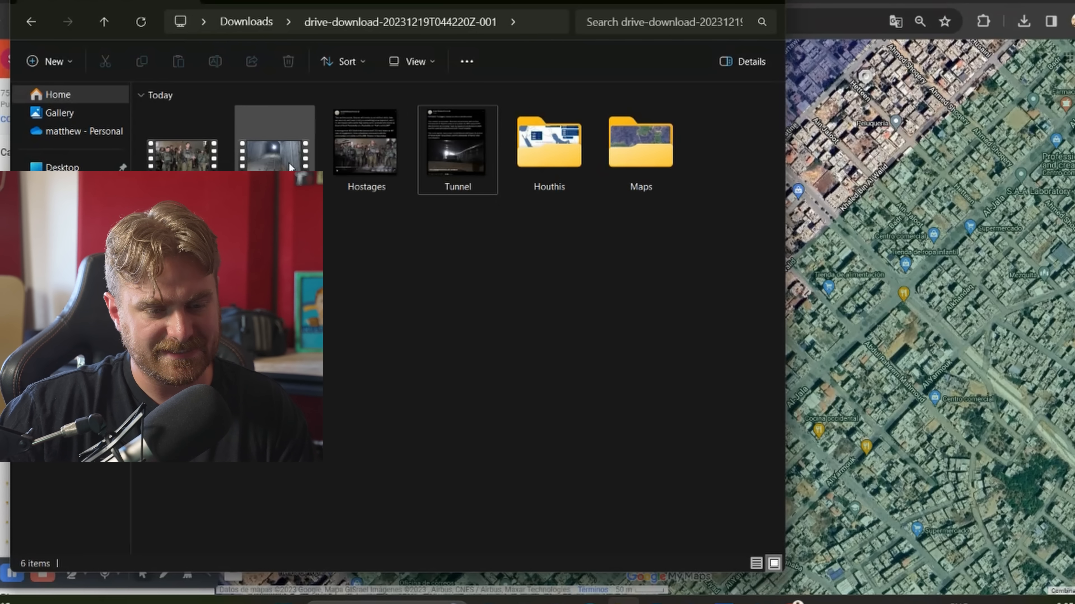
double_click(458, 144)
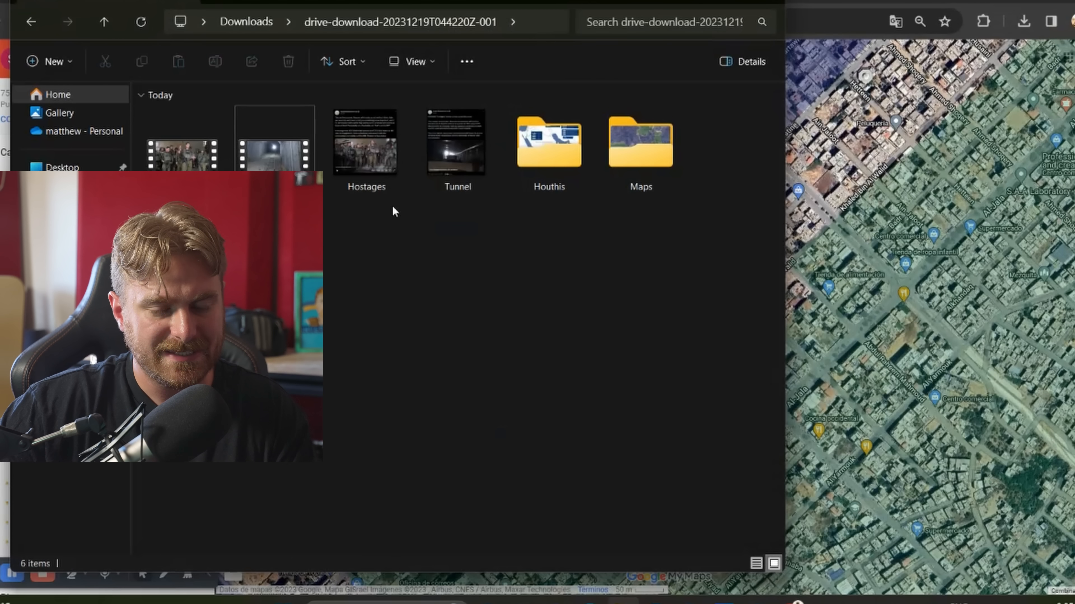
left_click(457, 142)
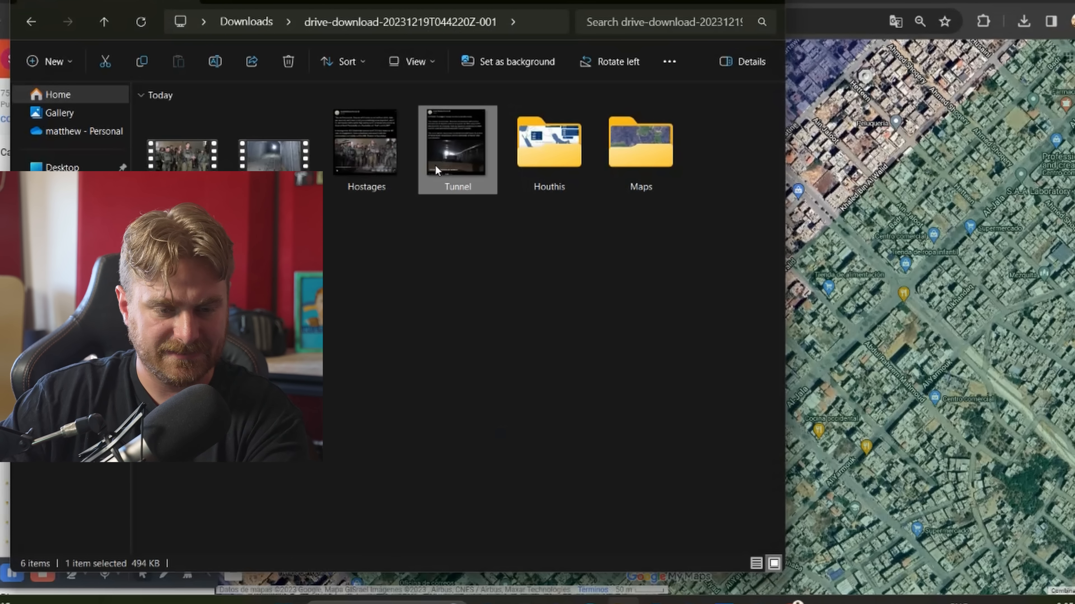
View Tunnel.png about the Hamas tunnel near Erez Crossing, then close Photos.
double_click(458, 143)
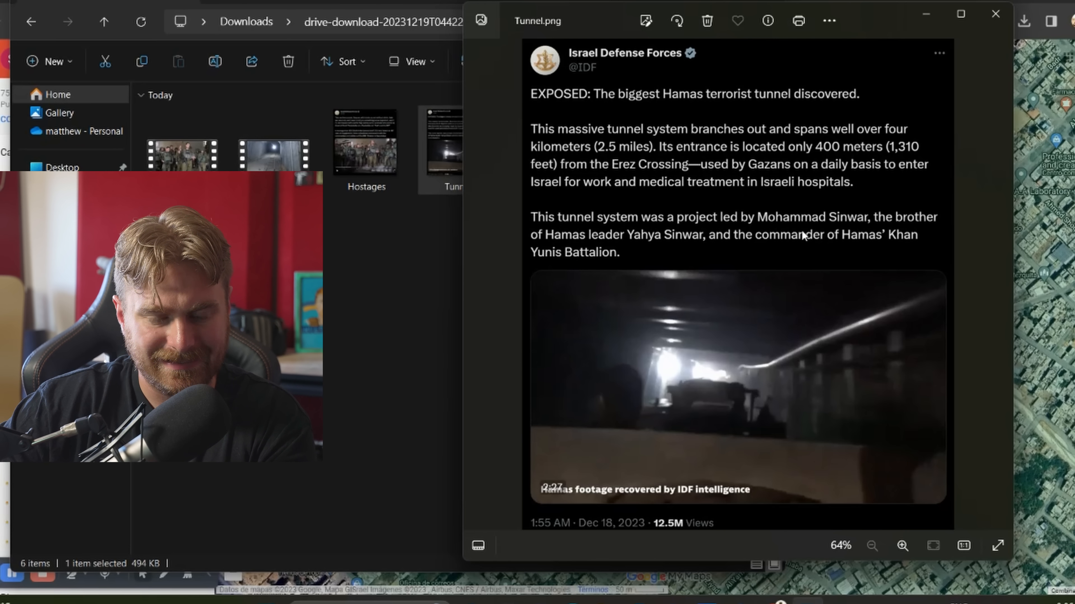
left_click(995, 13)
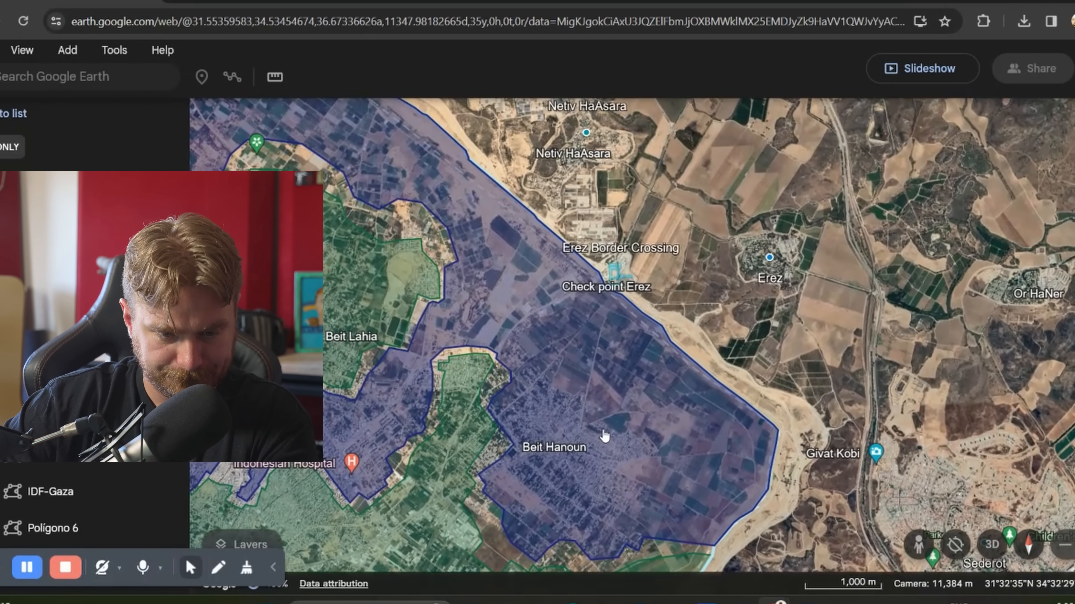
Pan around Erez Border Crossing and Beit Hanoun, then close the reopened Tunnel image.
left_click_drag(603, 436, 580, 310)
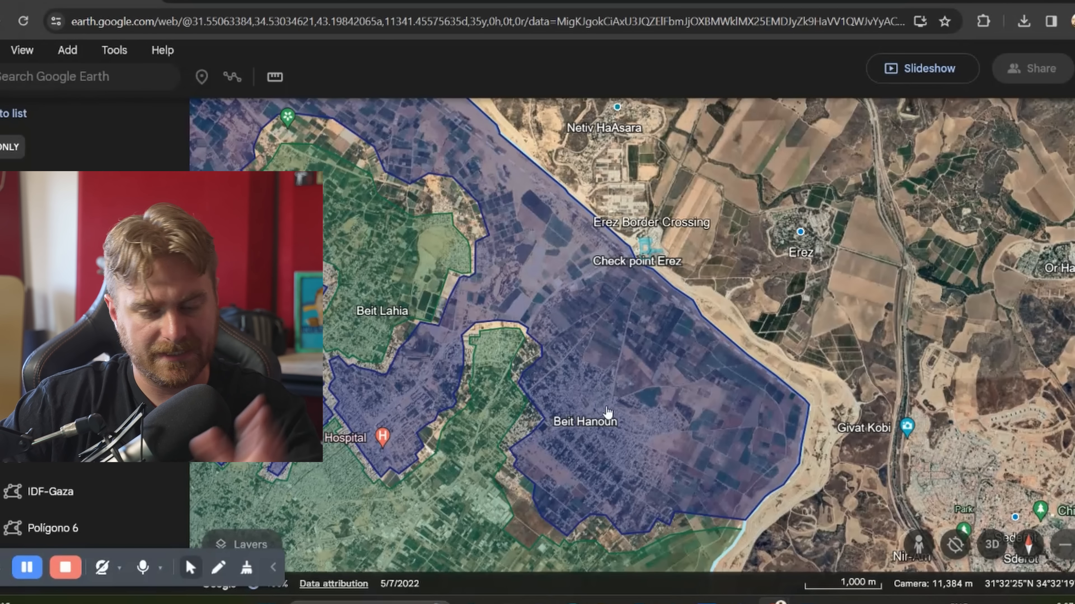
mouse_move(618, 447)
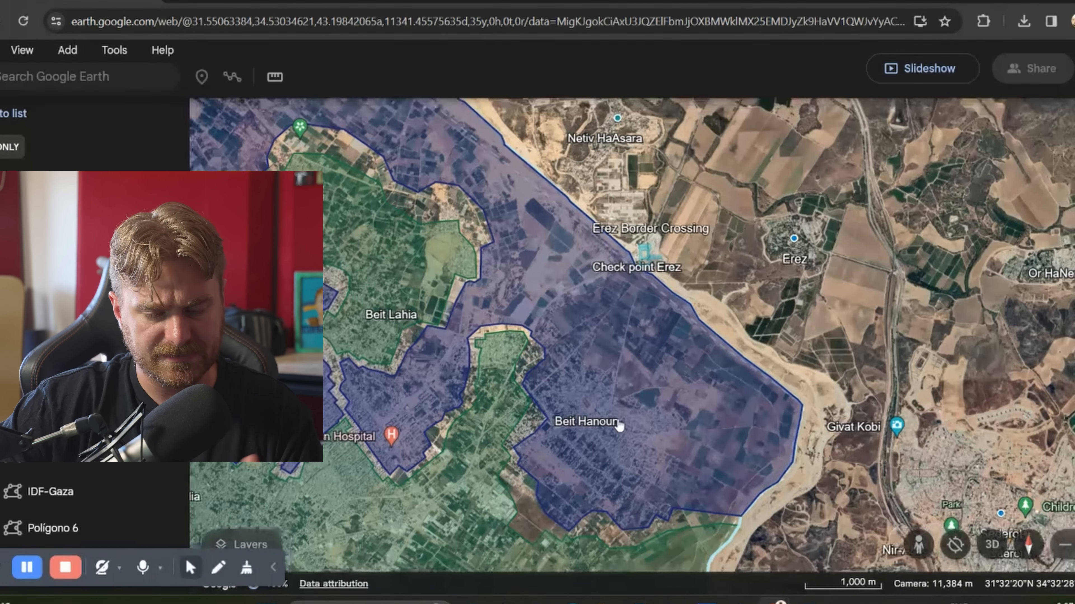
scroll("down", 3)
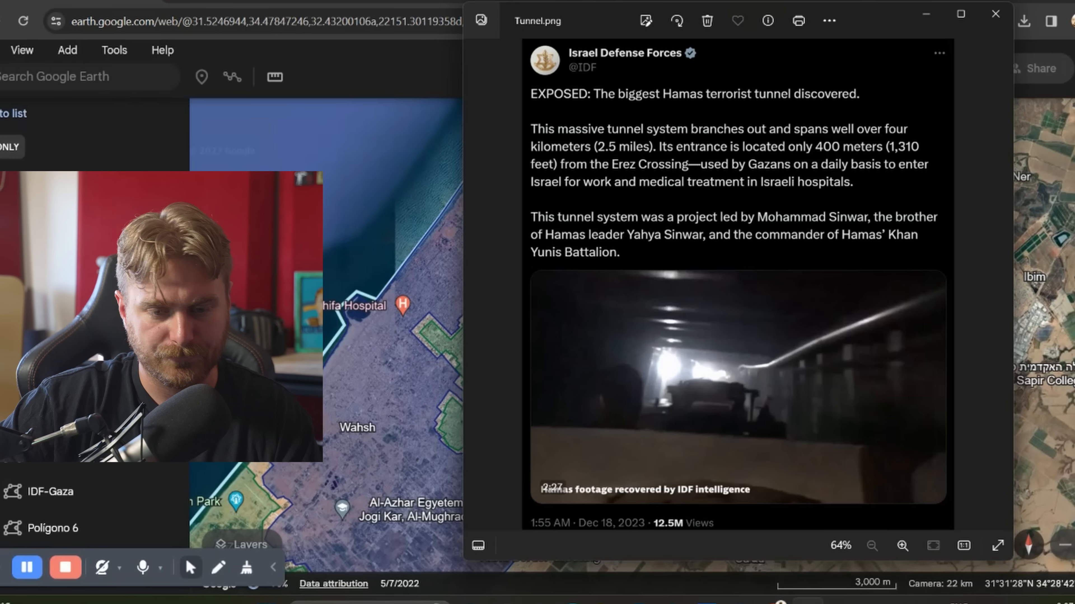
left_click(995, 14)
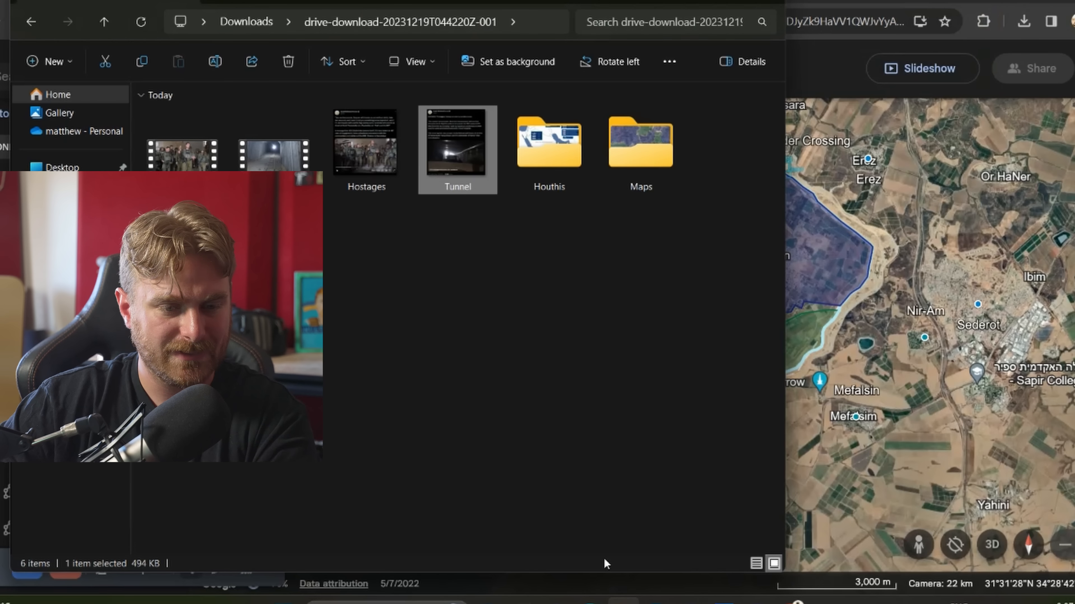
Watch the Hamas tunnel footage, scrubbing forward to about 1:48.
double_click(457, 143)
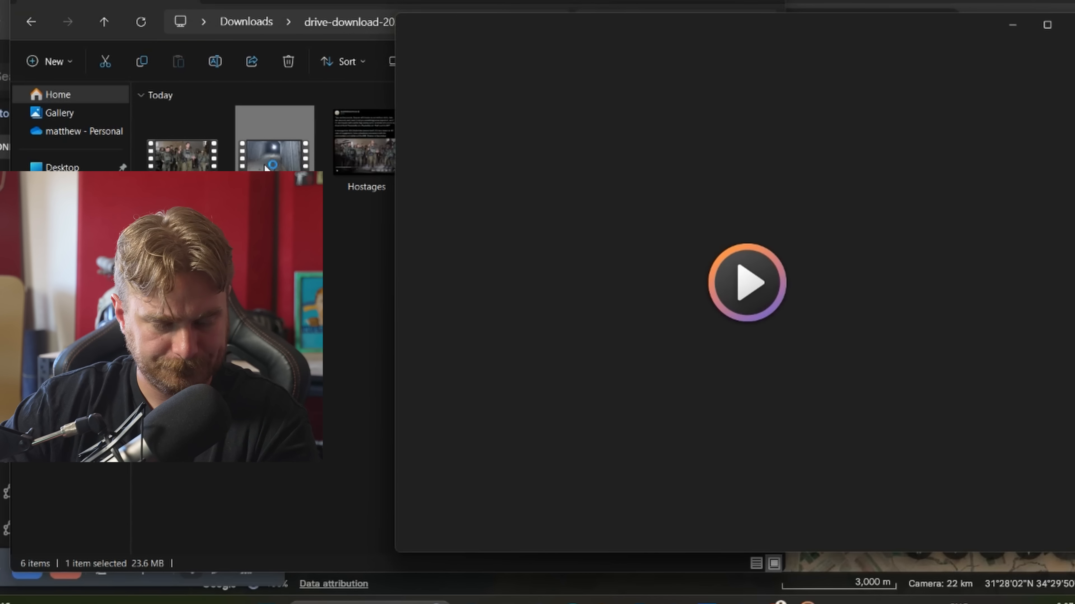
left_click(746, 282)
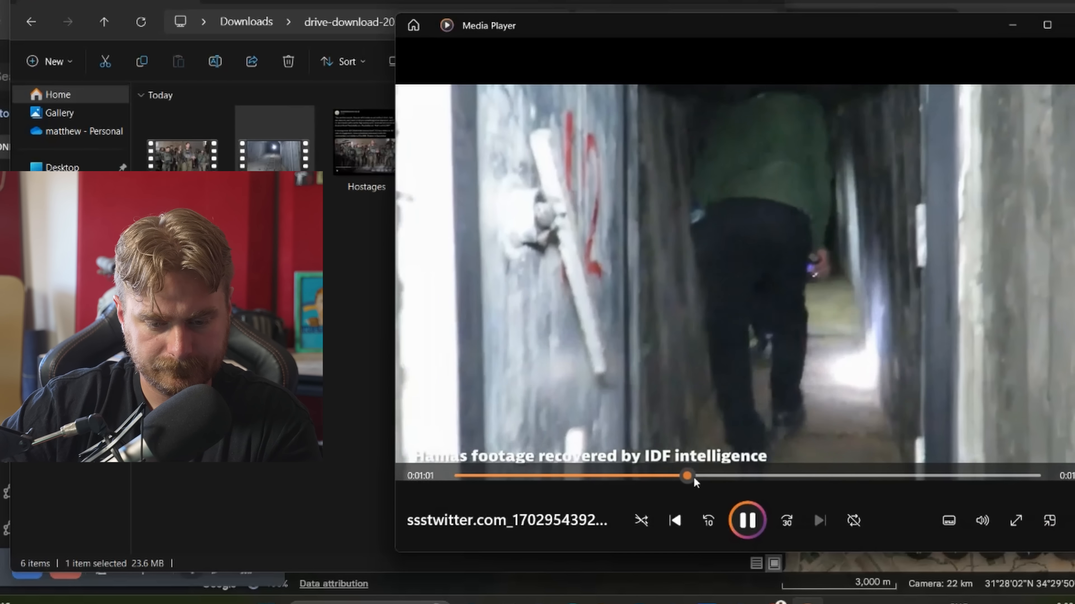
left_click_drag(689, 476, 751, 476)
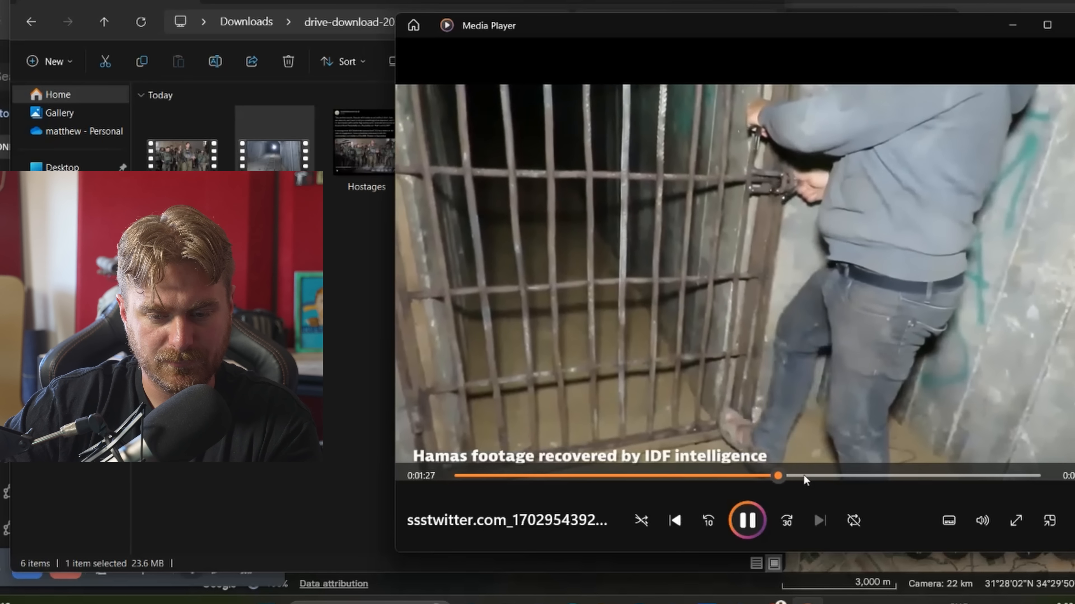
left_click_drag(775, 477, 832, 476)
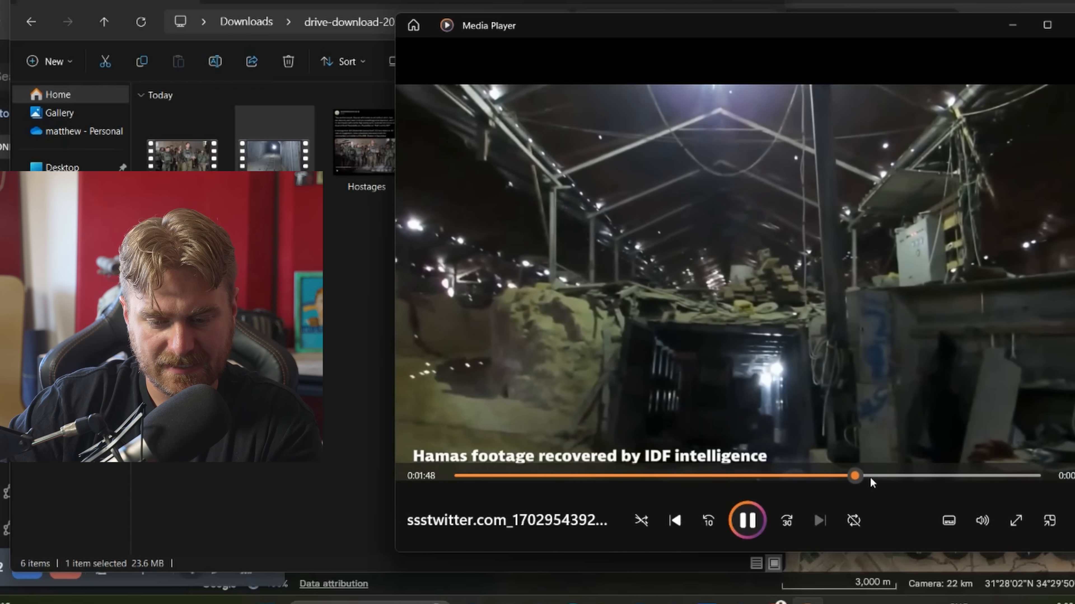
left_click_drag(855, 476, 916, 476)
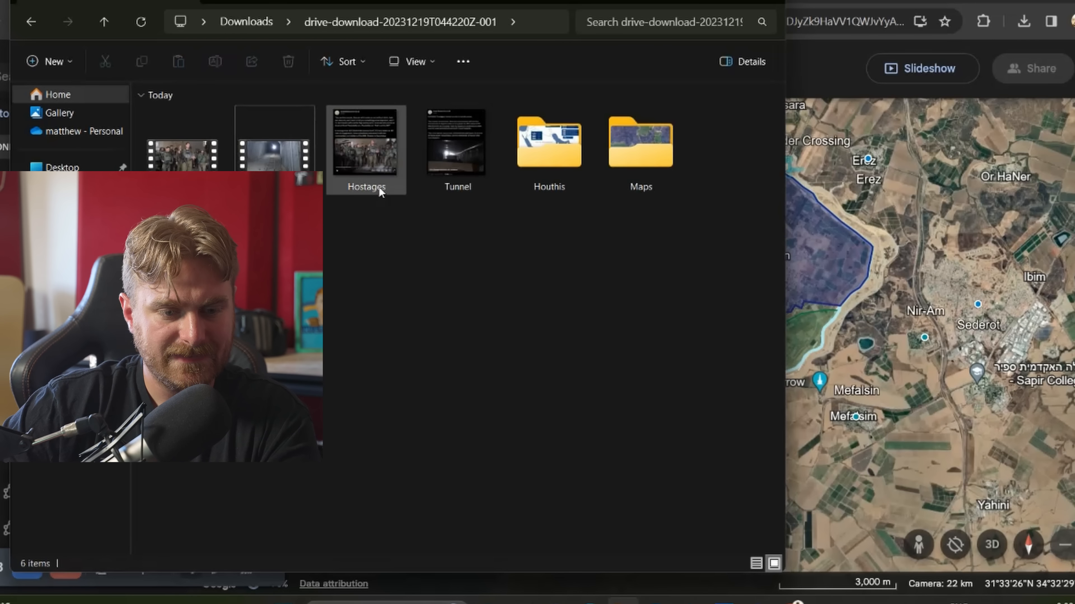
Select the tunnel video and Tunnel image and move them out of the download folder.
left_click(458, 144)
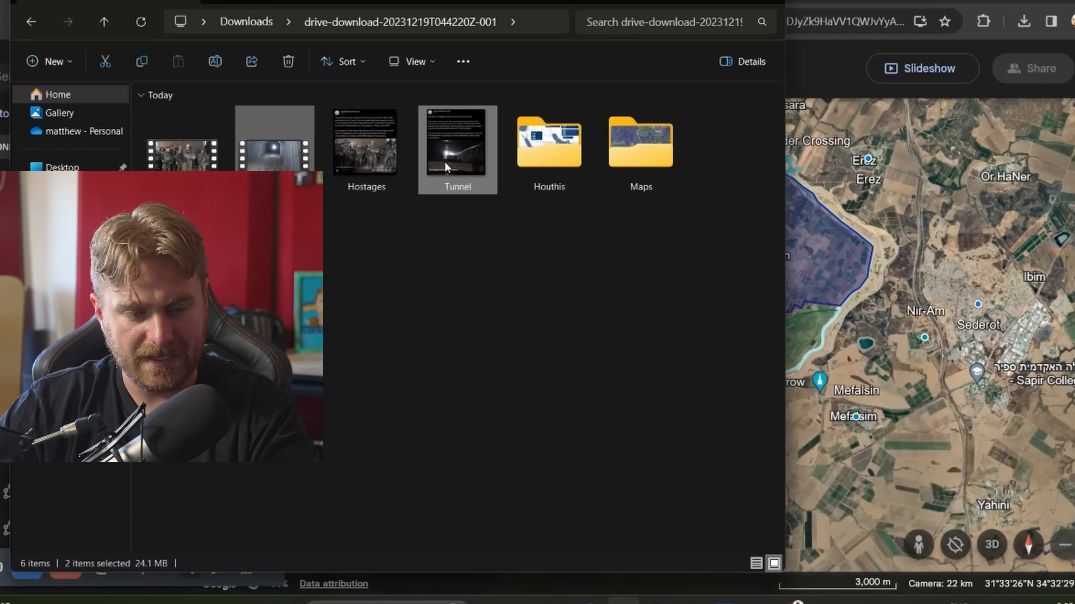
left_click(287, 61)
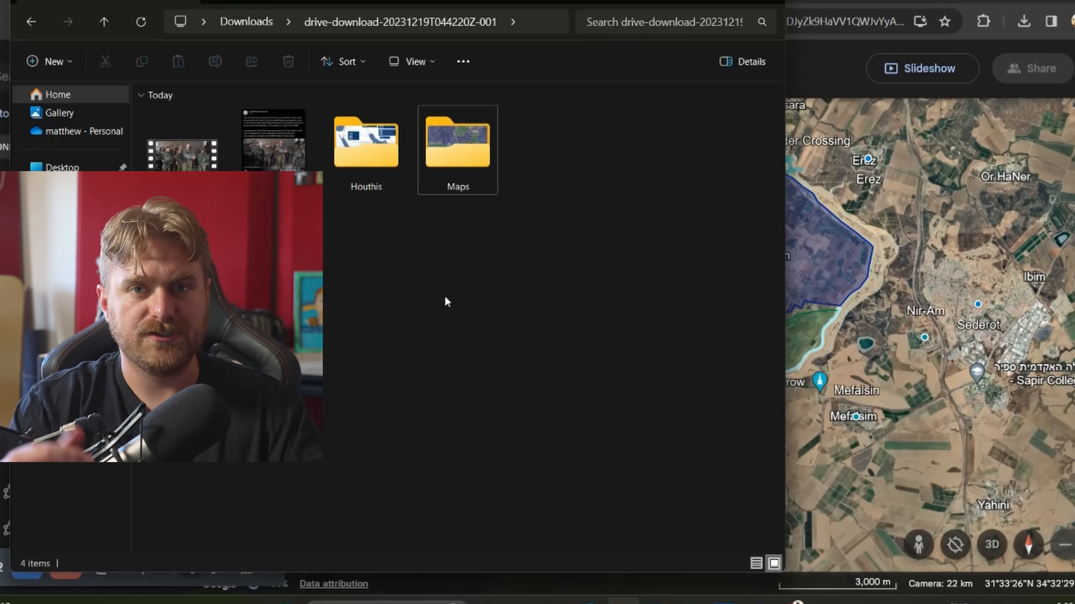